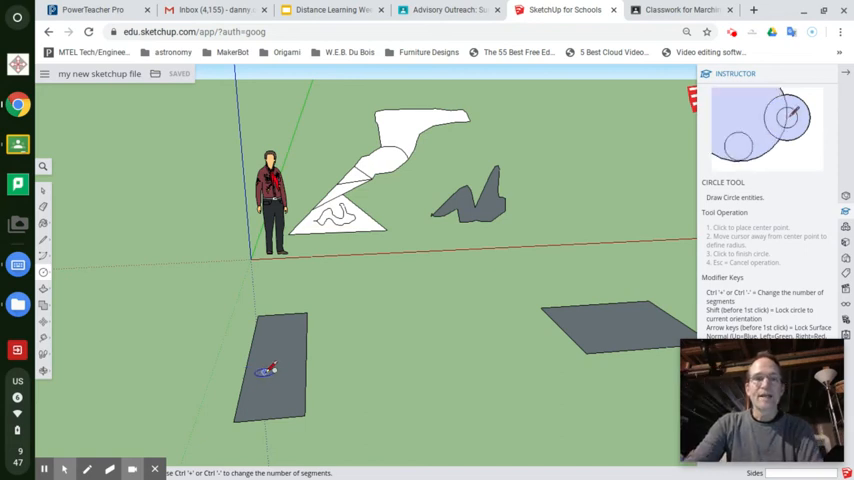
# - Zoom in close on the circle labelled with its radius and diameter
pyautogui.click(43, 272)
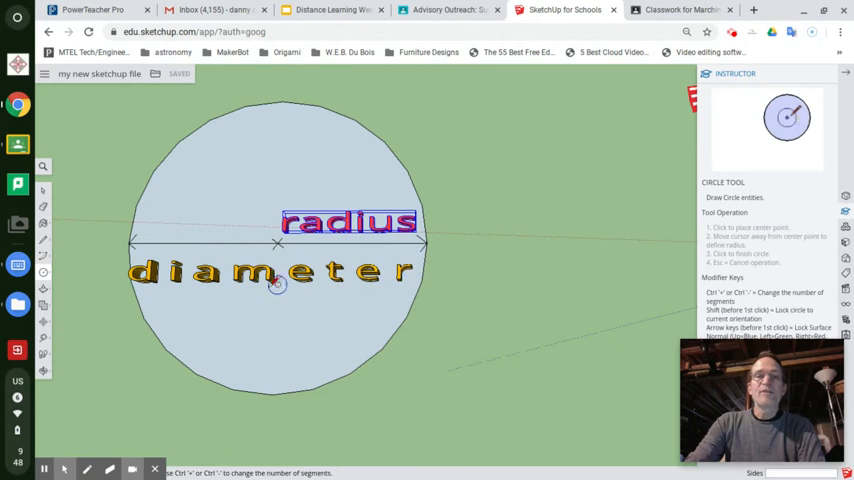
pyautogui.moveTo(413, 280)
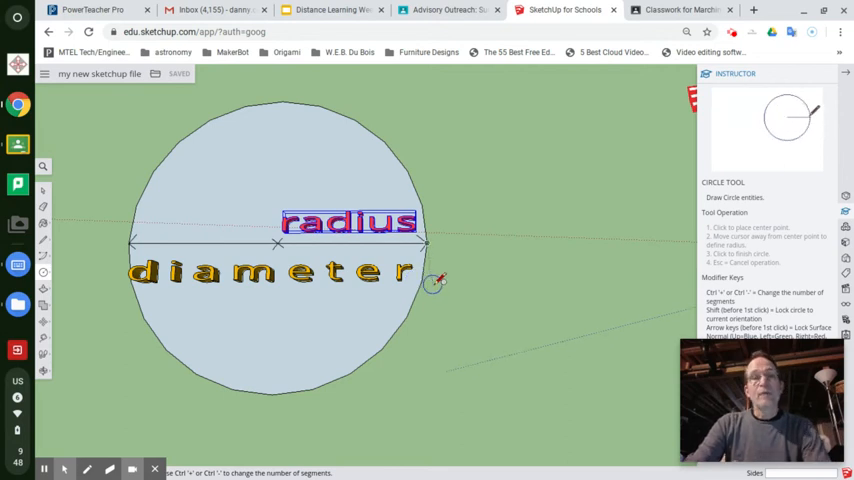
pyautogui.moveTo(283, 248)
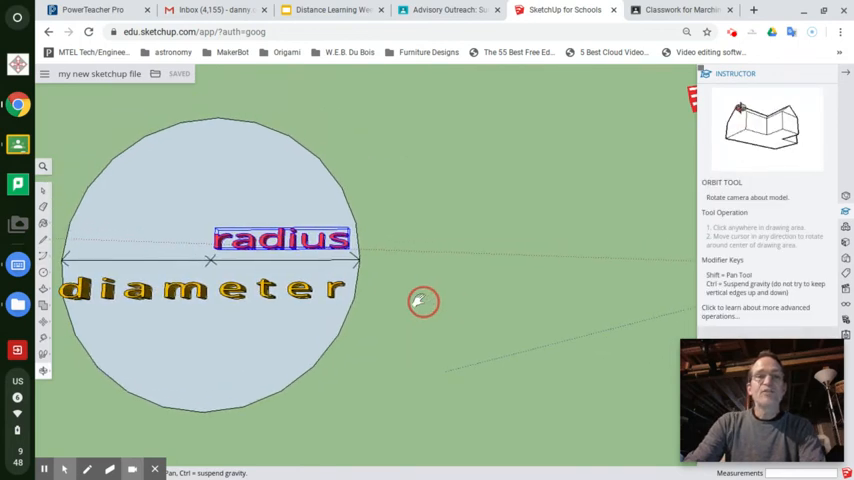
# - Orbit around the labelled circle and place the centre of a flat ground circle
pyautogui.moveTo(420, 302); pyautogui.dragTo(497, 103)
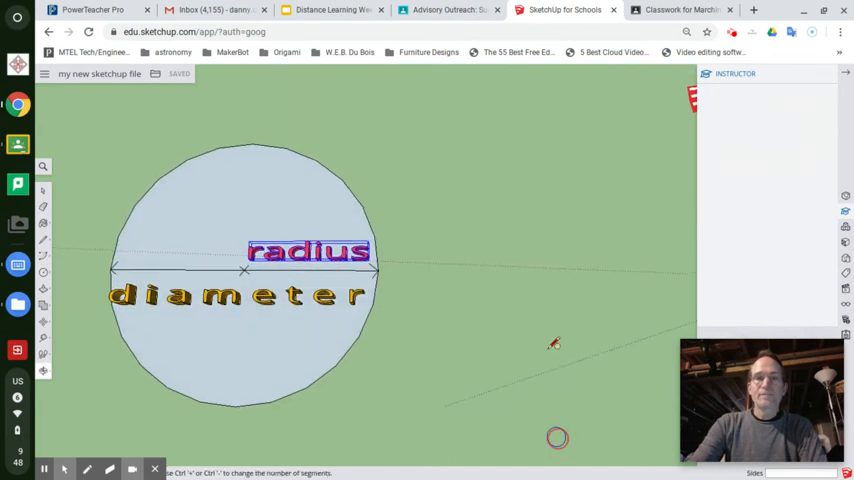
pyautogui.click(43, 271)
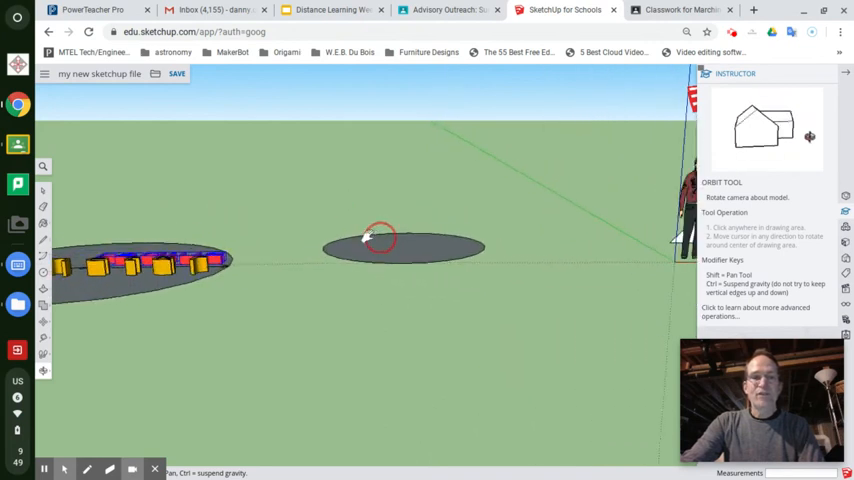
# - Orbit down to a side-on, ground-level view for an upright circle
pyautogui.moveTo(380, 238); pyautogui.dragTo(320, 305)
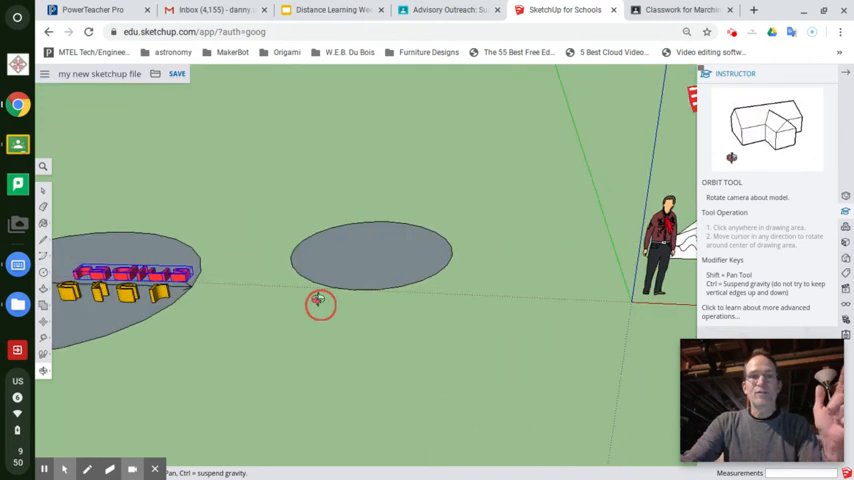
pyautogui.moveTo(320, 305); pyautogui.dragTo(485, 287)
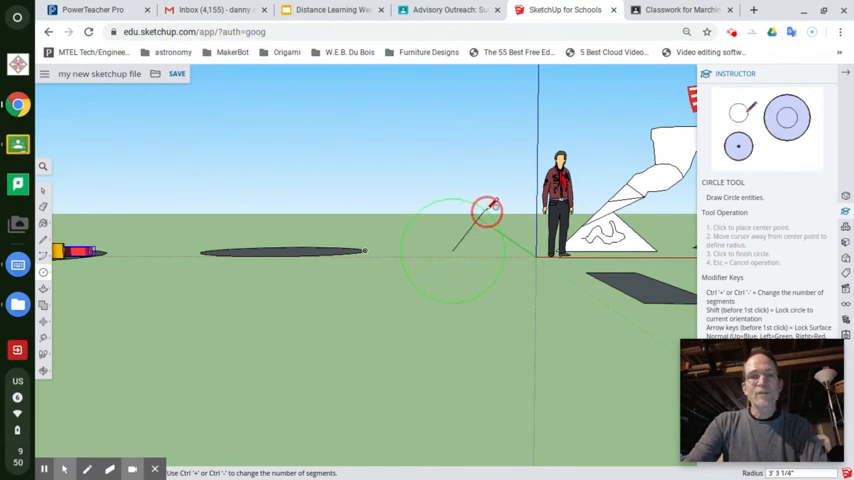
# - Finish the upright circle and turn the view back to the labelled circle
pyautogui.click(490, 210)
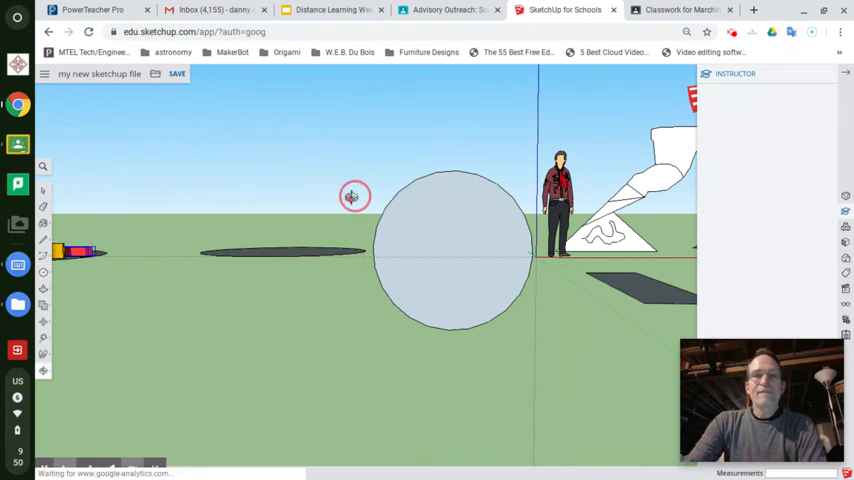
pyautogui.moveTo(355, 196); pyautogui.dragTo(355, 437)
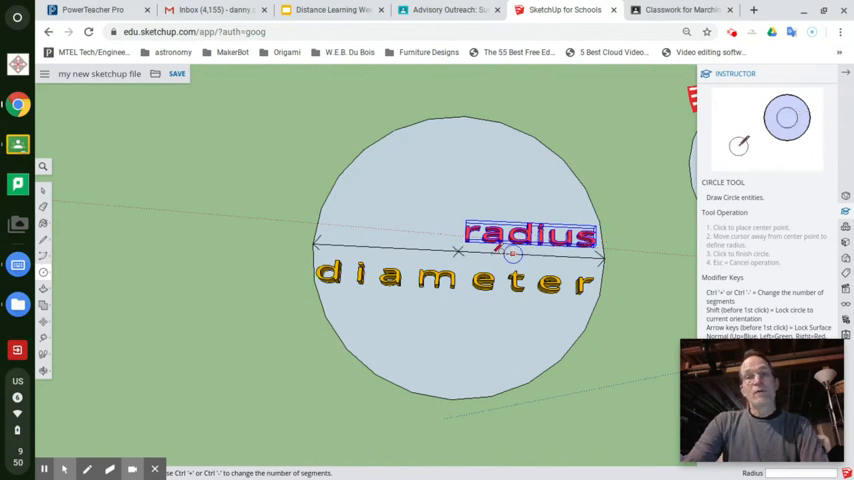
pyautogui.moveTo(512, 315)
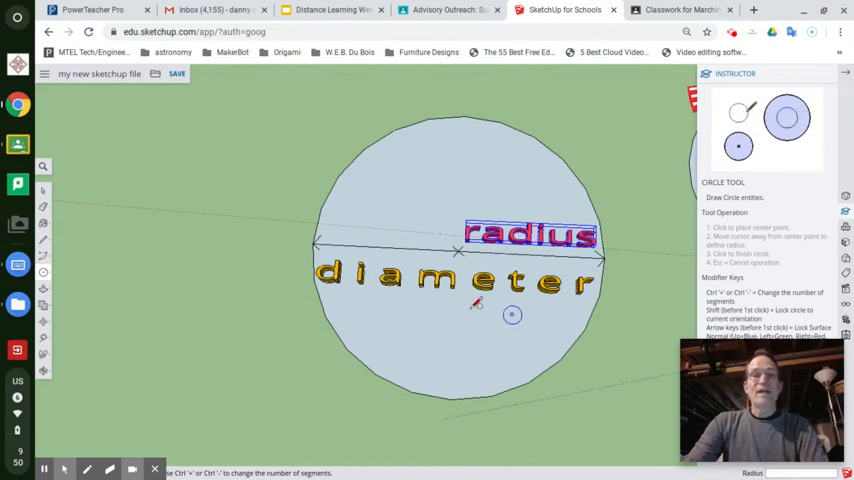